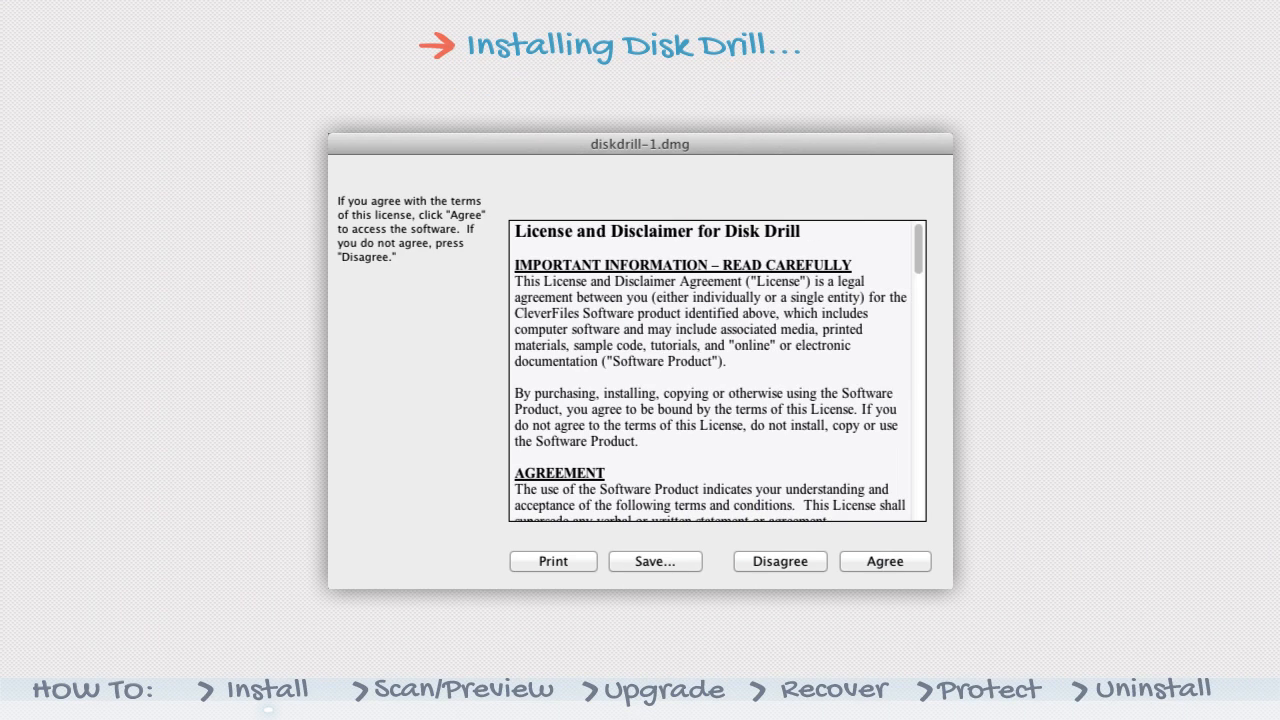
pyautogui.moveTo(872, 590)
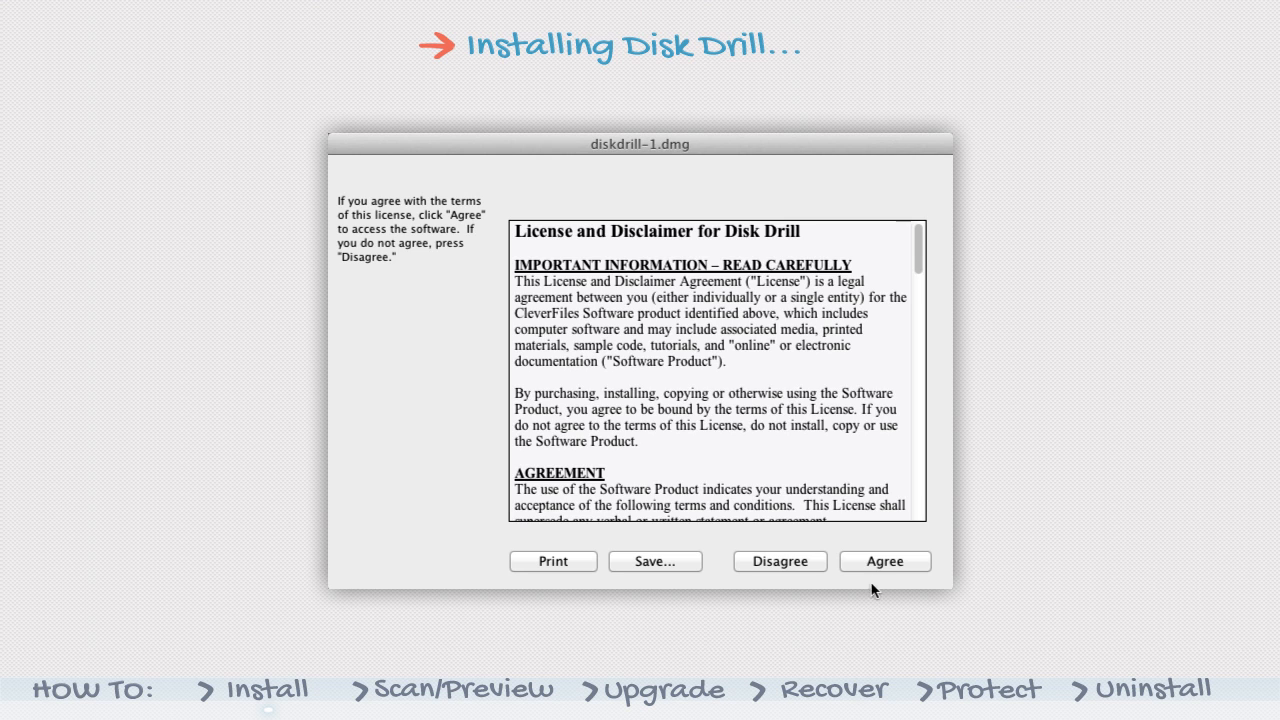
# Agree to the Disk Drill license and drag Disk Drill.app into Applications.
pyautogui.click(884, 561)
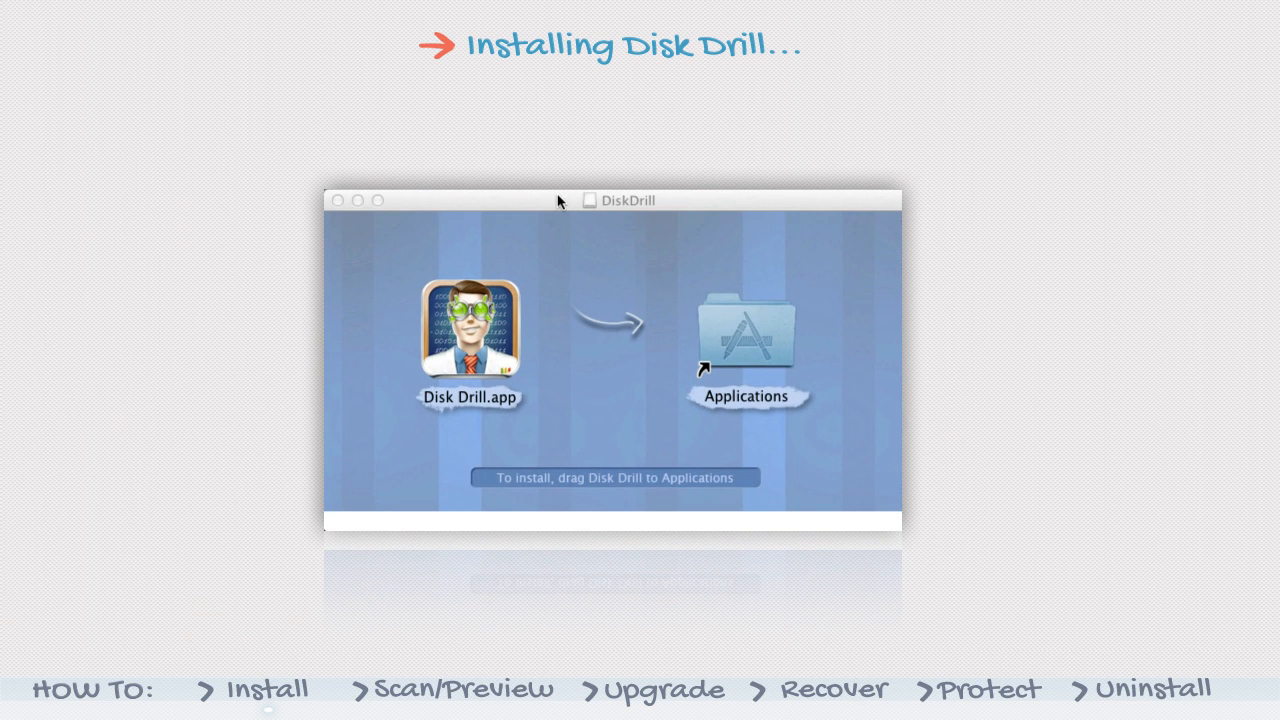
pyautogui.moveTo(469, 340); pyautogui.dragTo(749, 340)
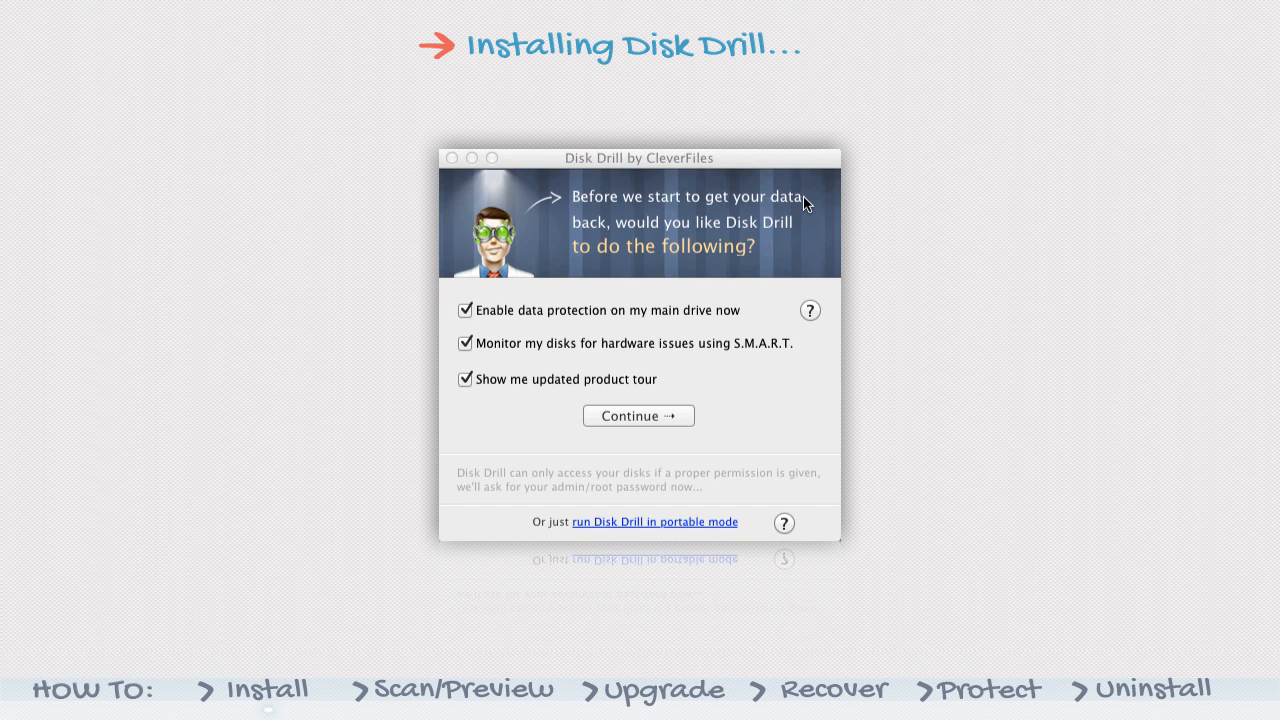
pyautogui.moveTo(807, 203)
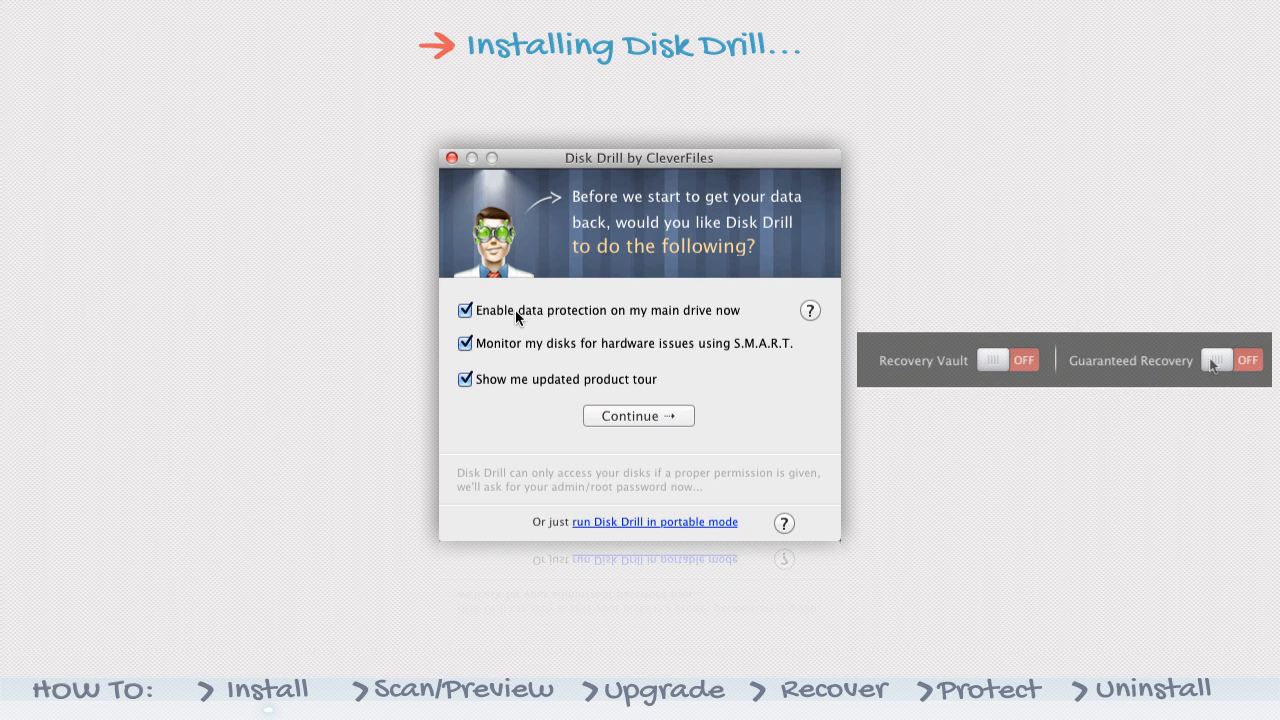
# Disable data protection, S.M.A.R.T. monitoring and the product tour, then continue setup.
pyautogui.click(464, 310)
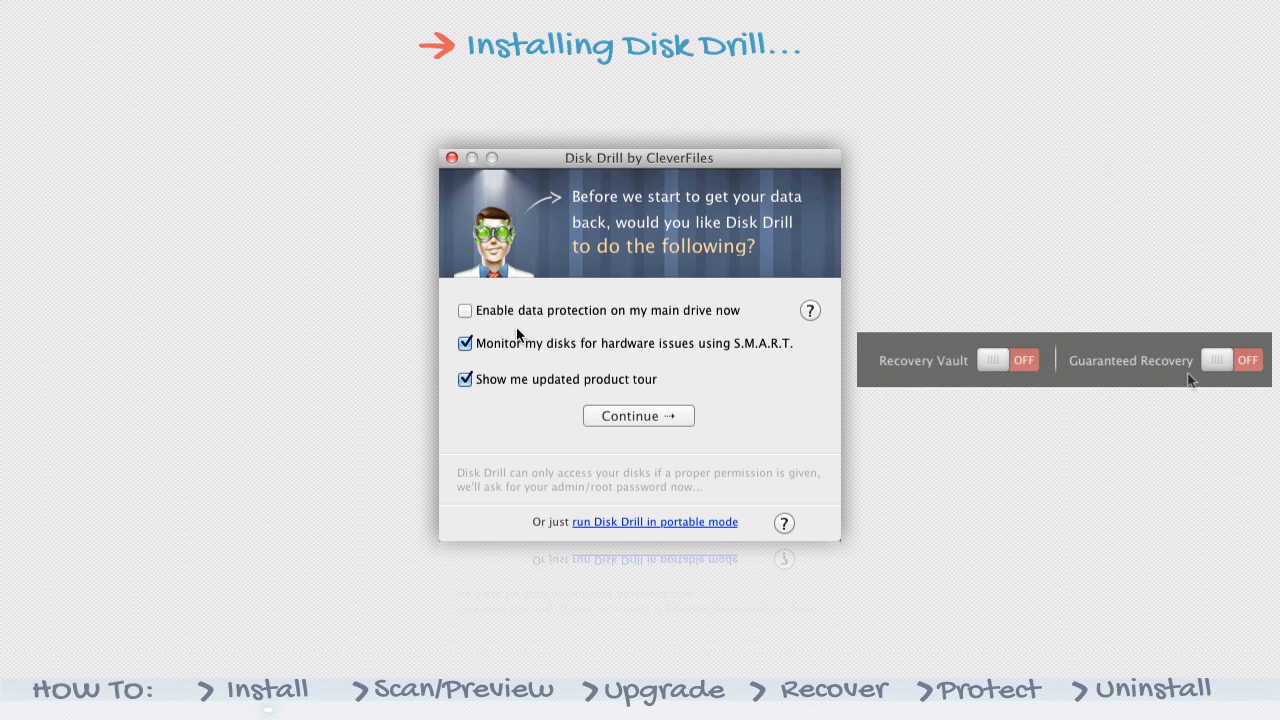
pyautogui.moveTo(519, 344)
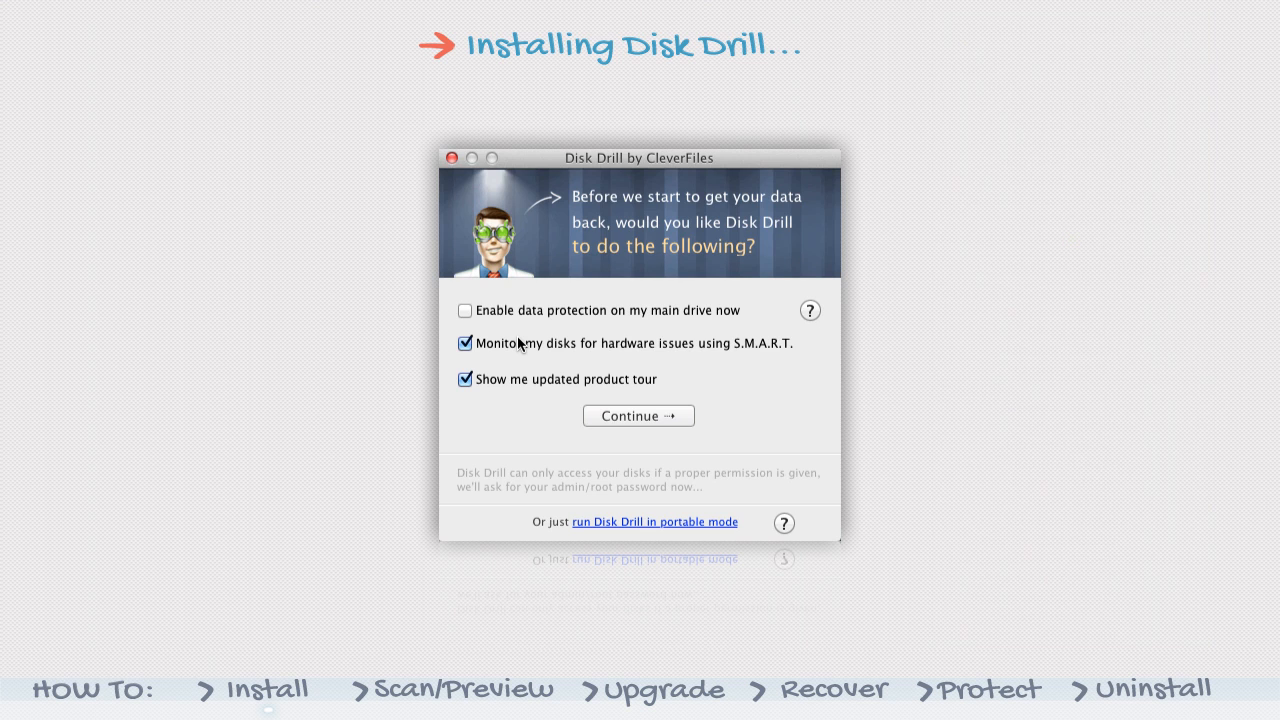
pyautogui.click(464, 343)
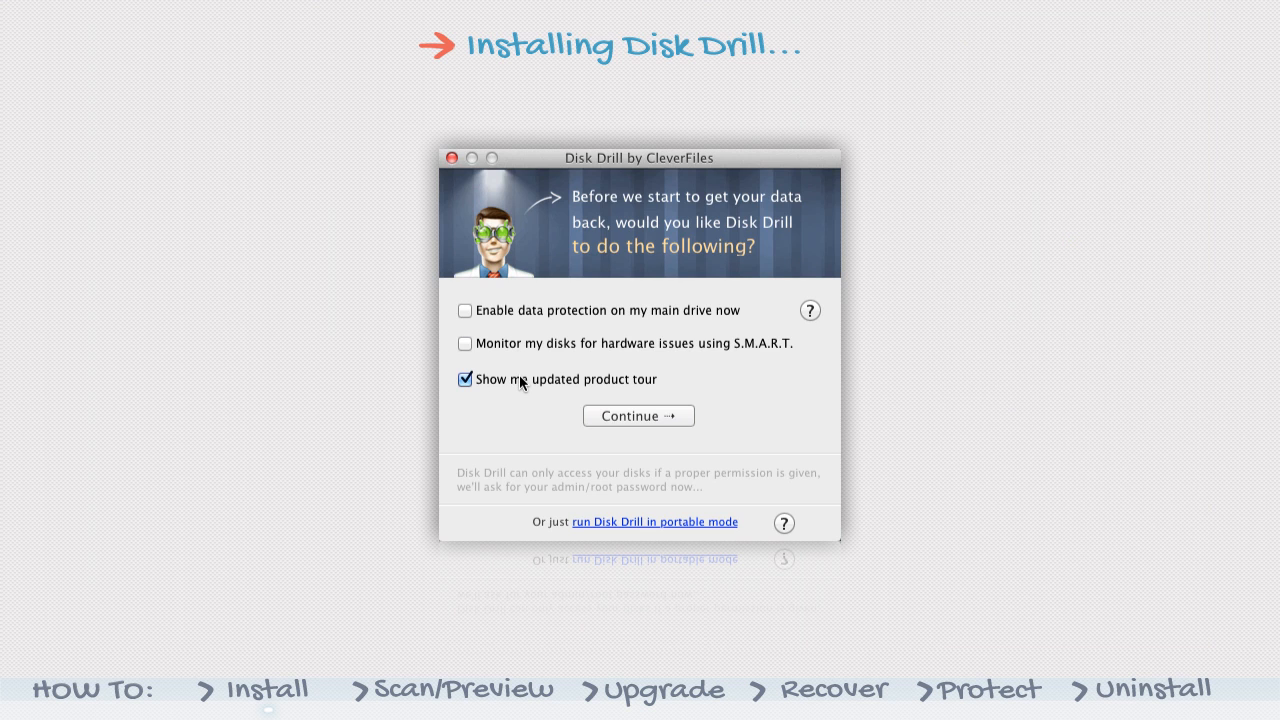
pyautogui.click(464, 379)
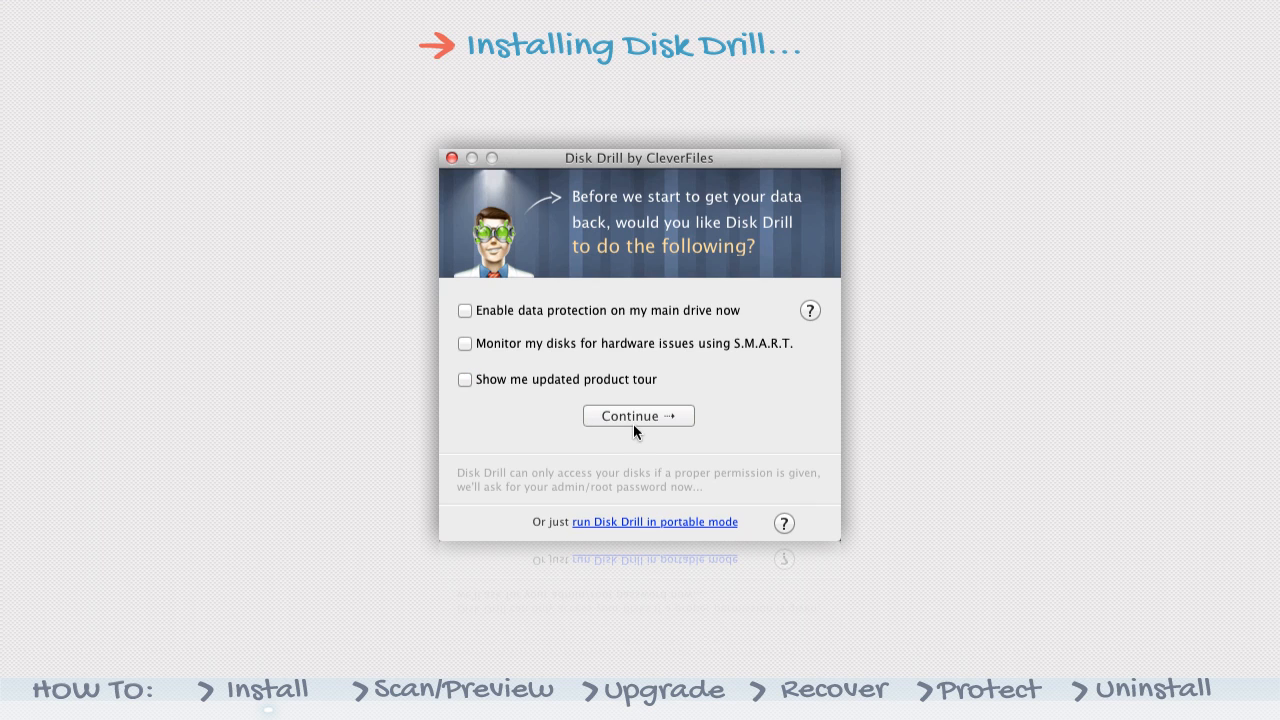
pyautogui.moveTo(636, 420)
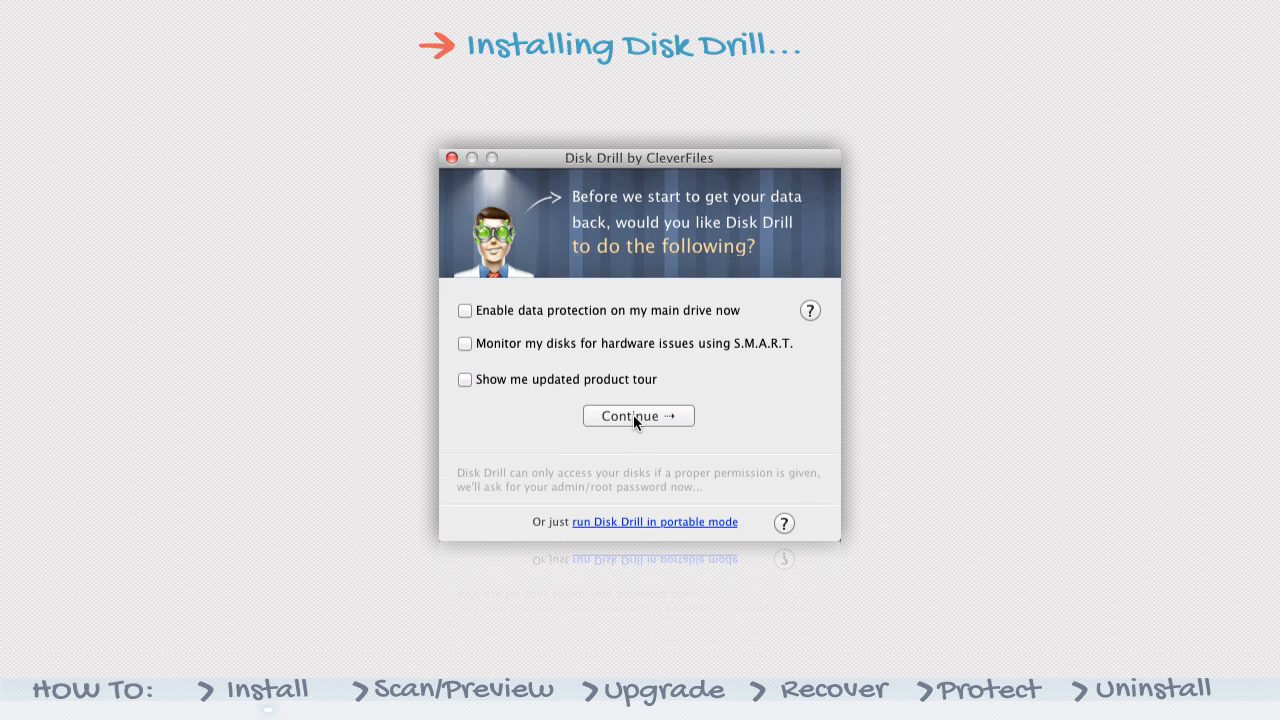
pyautogui.click(638, 415)
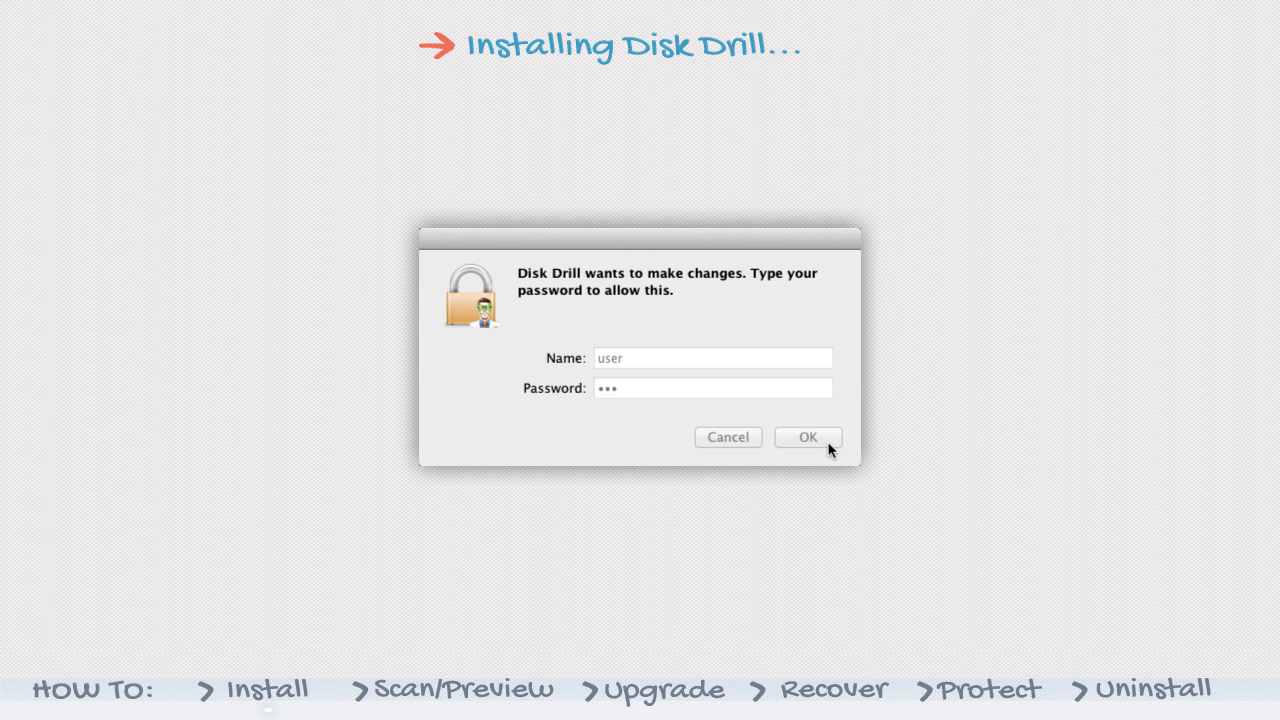
# Confirm the entered administrator password to authorize Disk Drill.
pyautogui.click(807, 437)
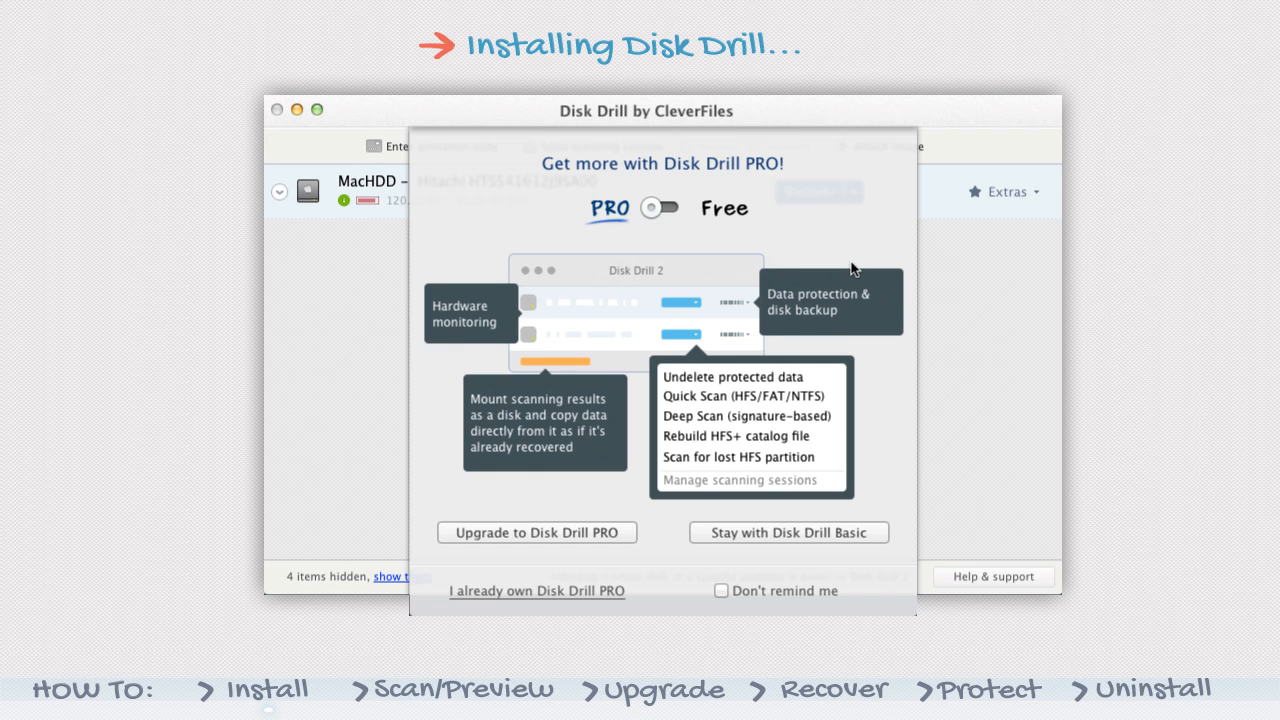
pyautogui.moveTo(584, 418)
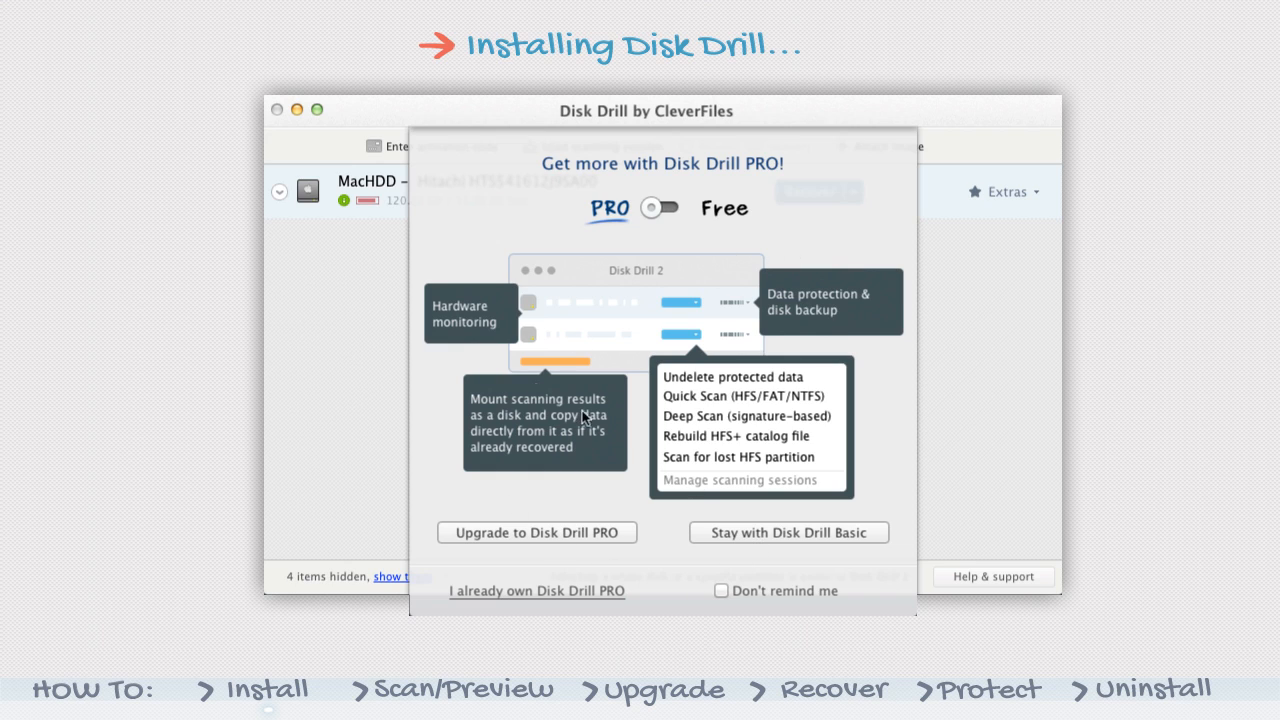
# Toggle the PRO/Free switch to compare features, ending on the Free version.
pyautogui.click(660, 208)
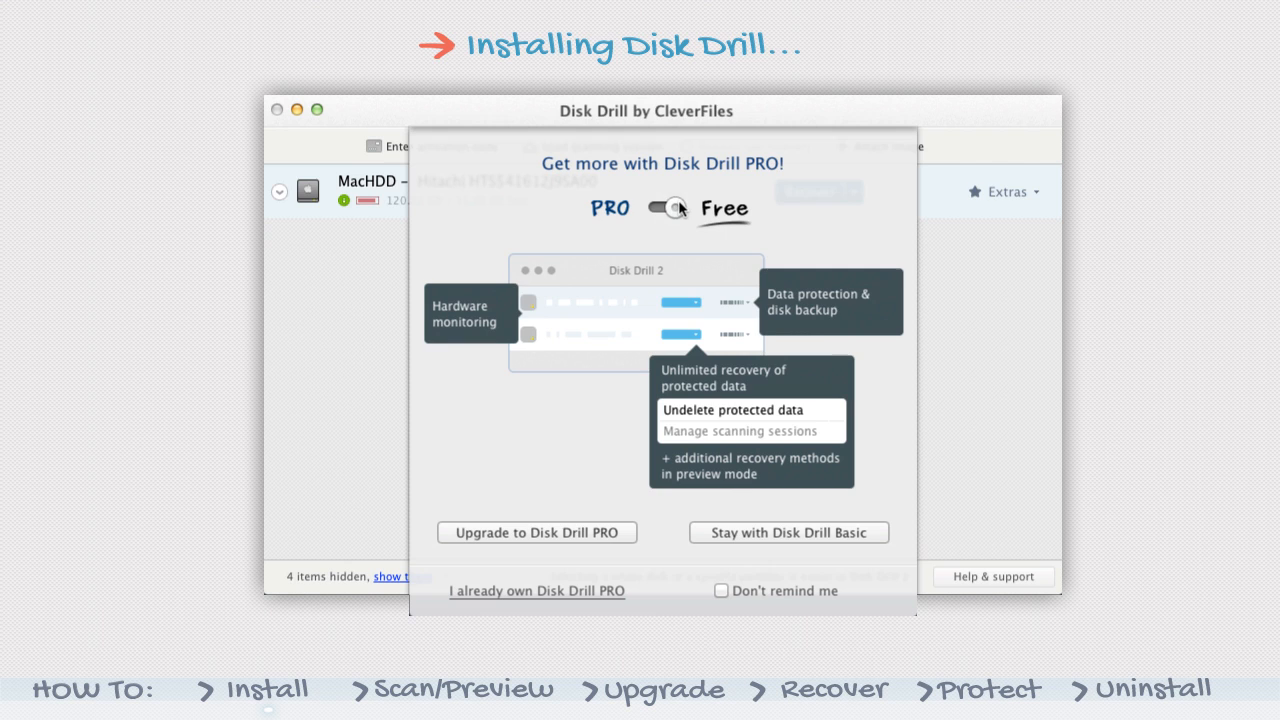
pyautogui.click(668, 208)
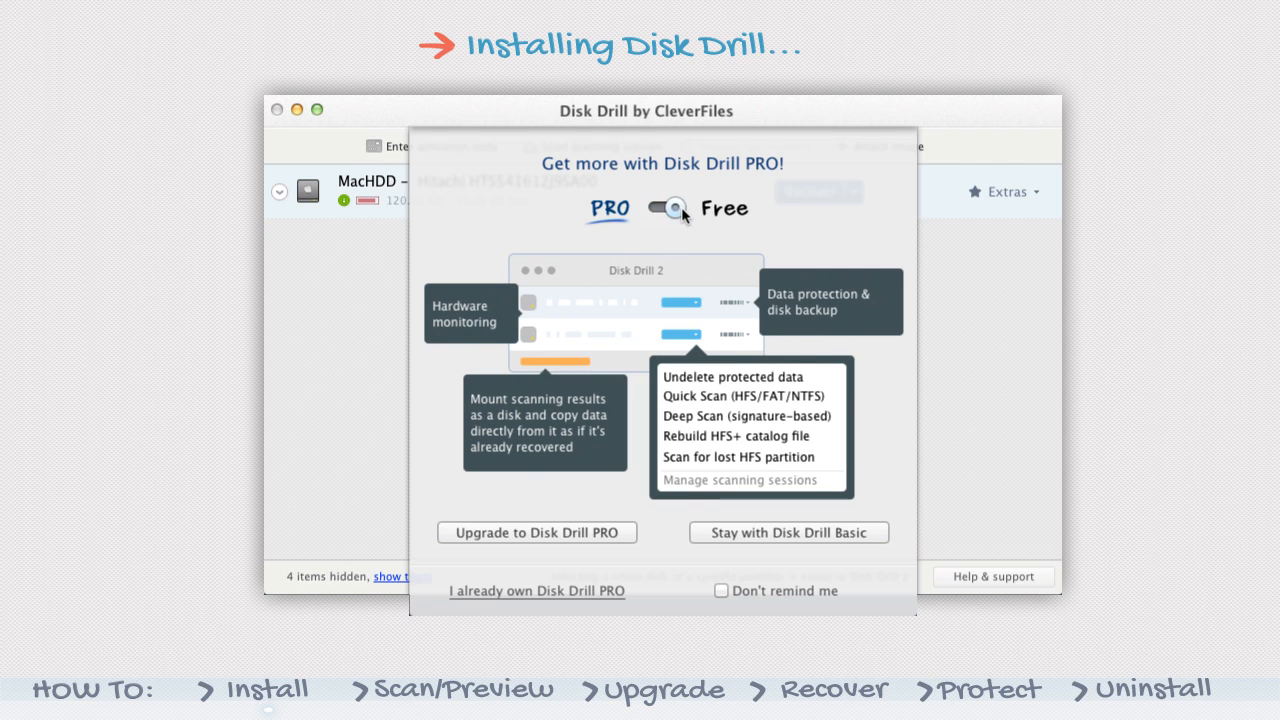
pyautogui.click(665, 208)
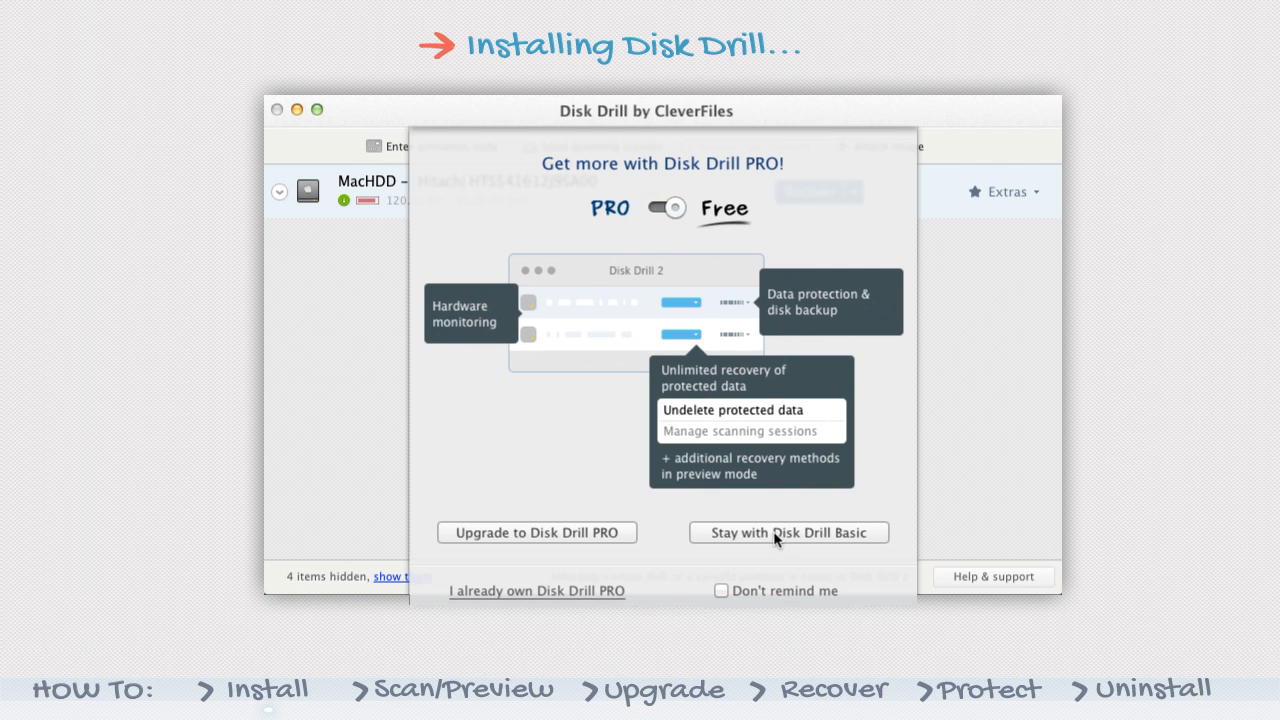